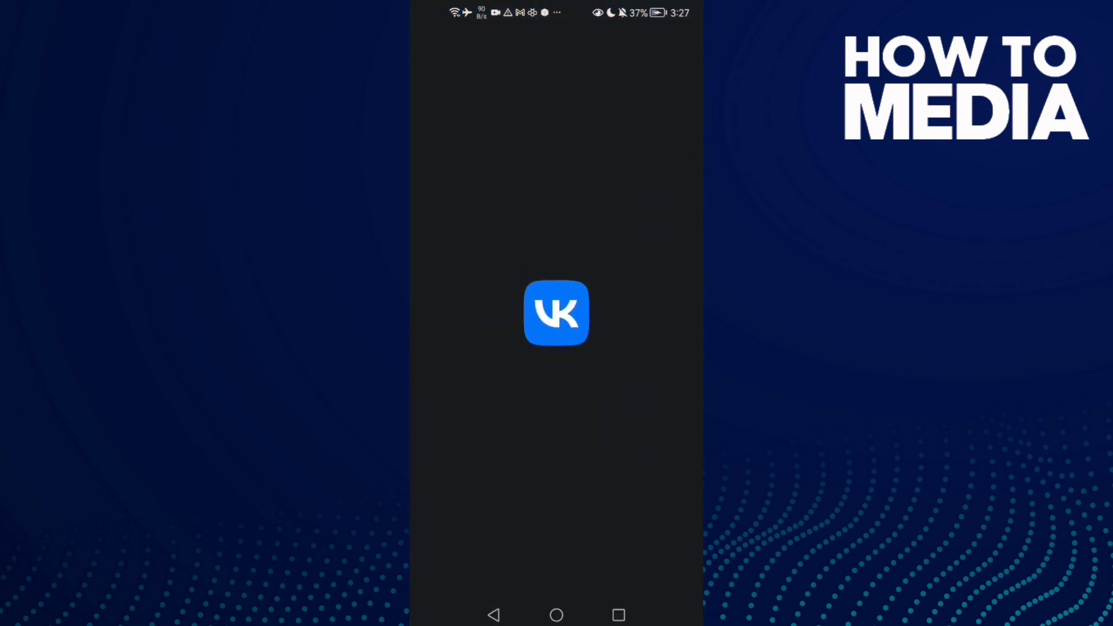
Reach your own profile and enter Edit profile from the three-dot options menu
click(555, 312)
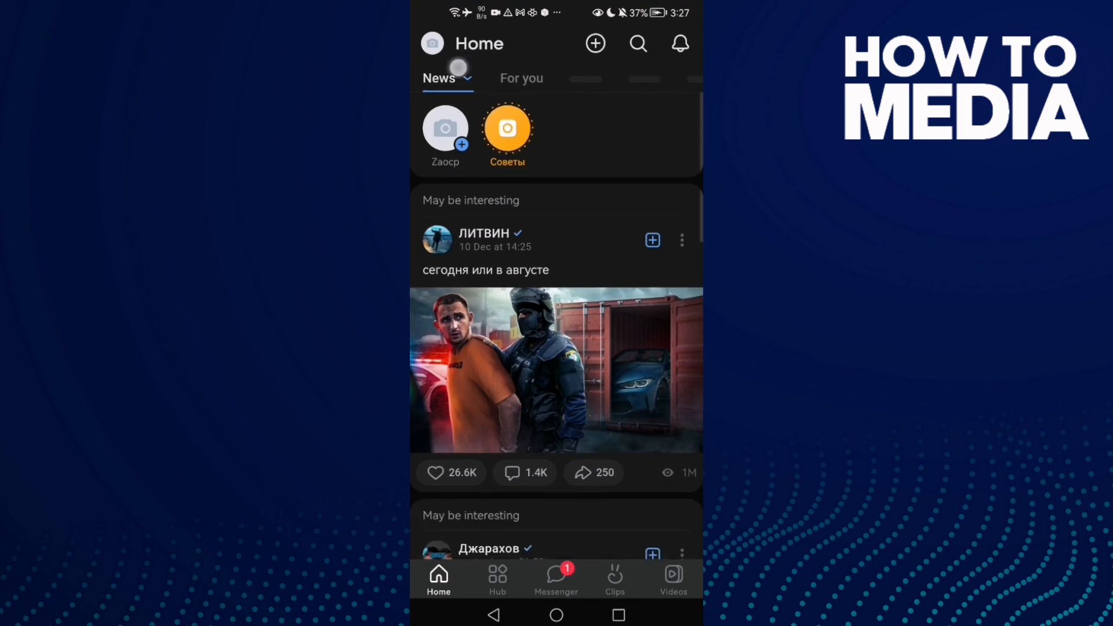
click(445, 129)
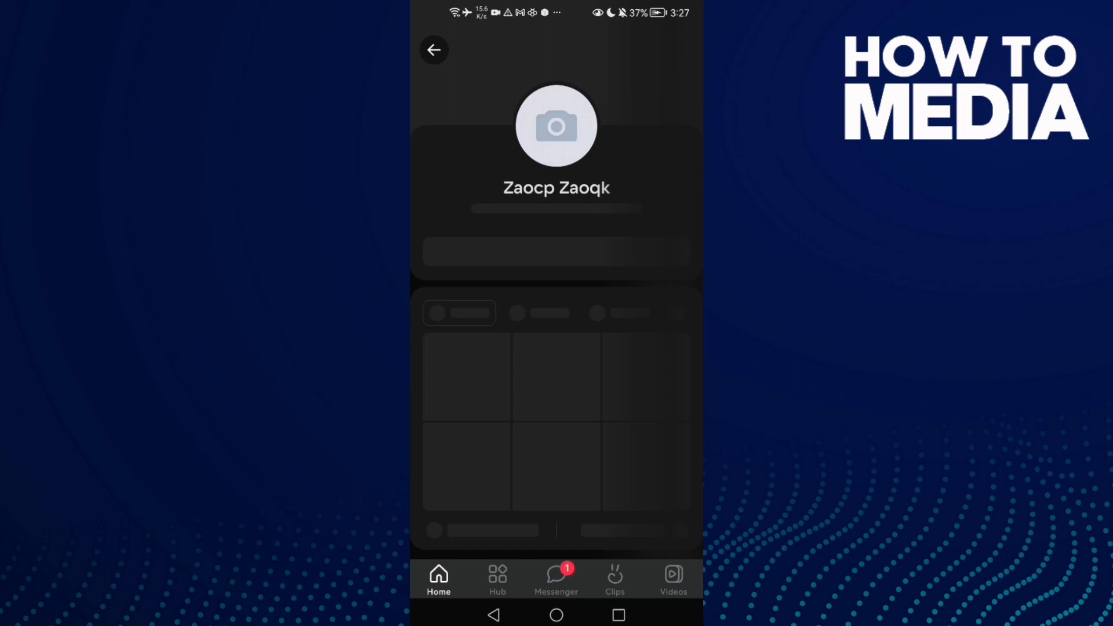
click(681, 50)
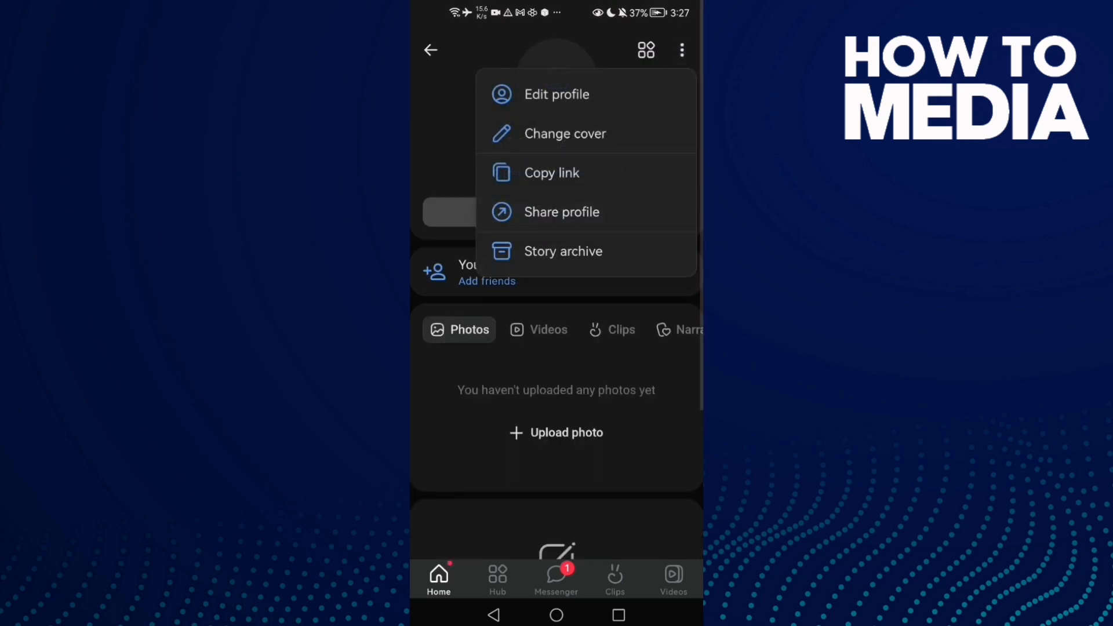
click(557, 94)
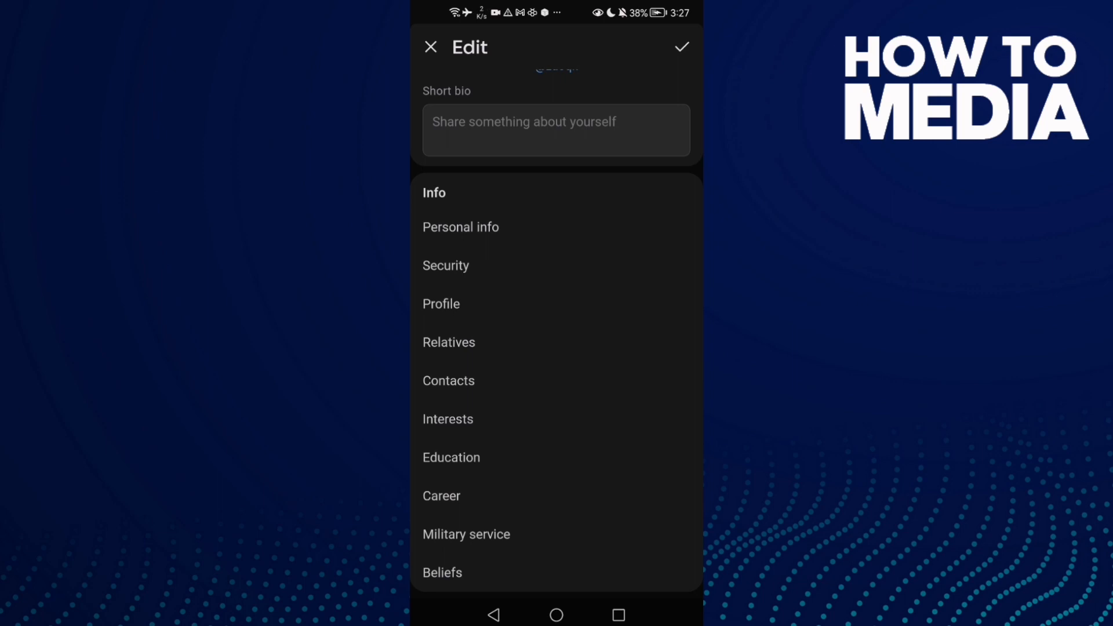
Enter the Interests section and select the Favorite books field for entry
click(679, 46)
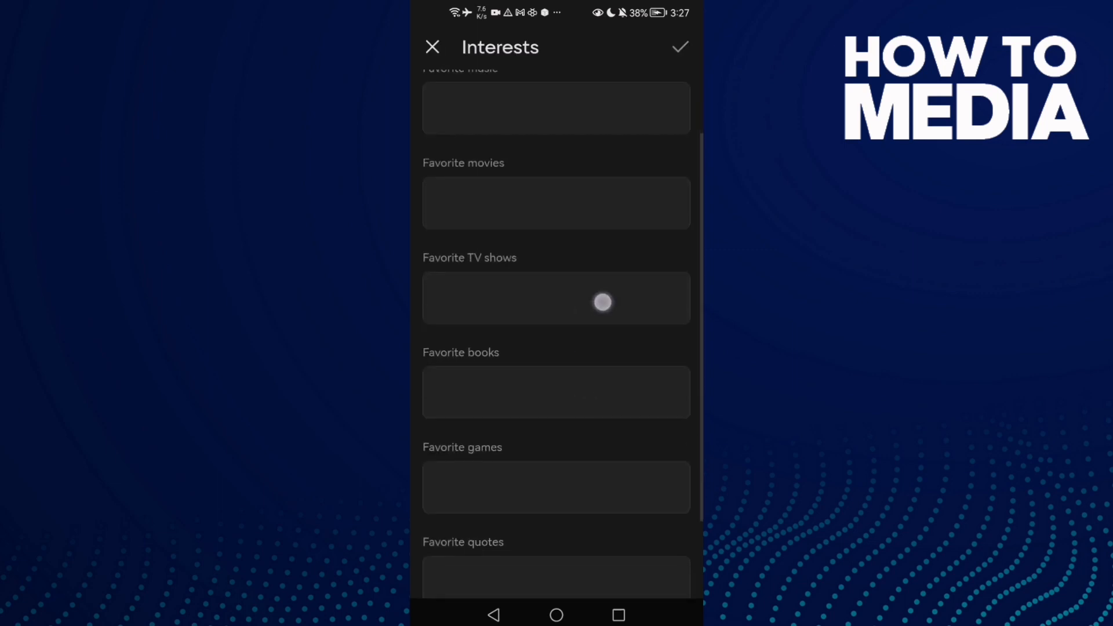
scroll(down, 3)
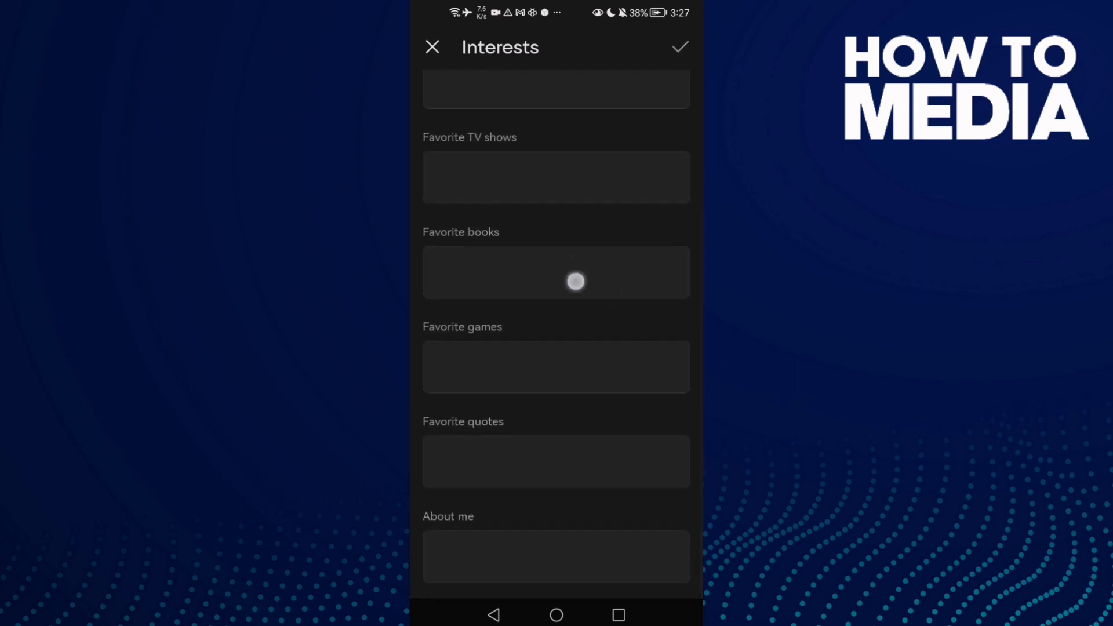
click(556, 272)
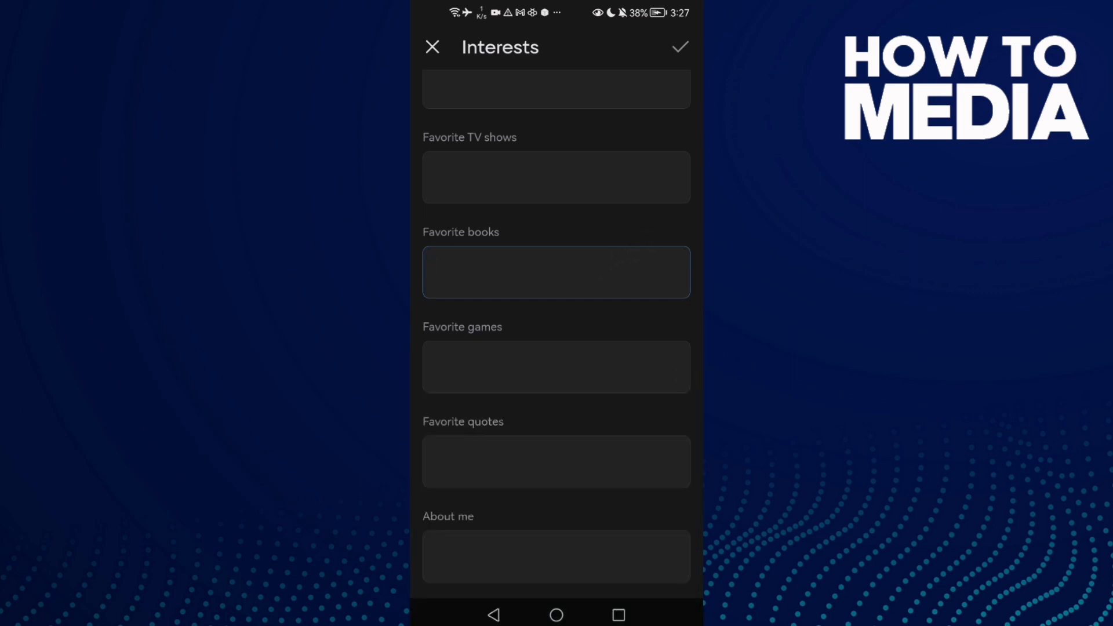
Browse the Interests list without filling anything, then return to the phone's home screen
scroll(up, 3)
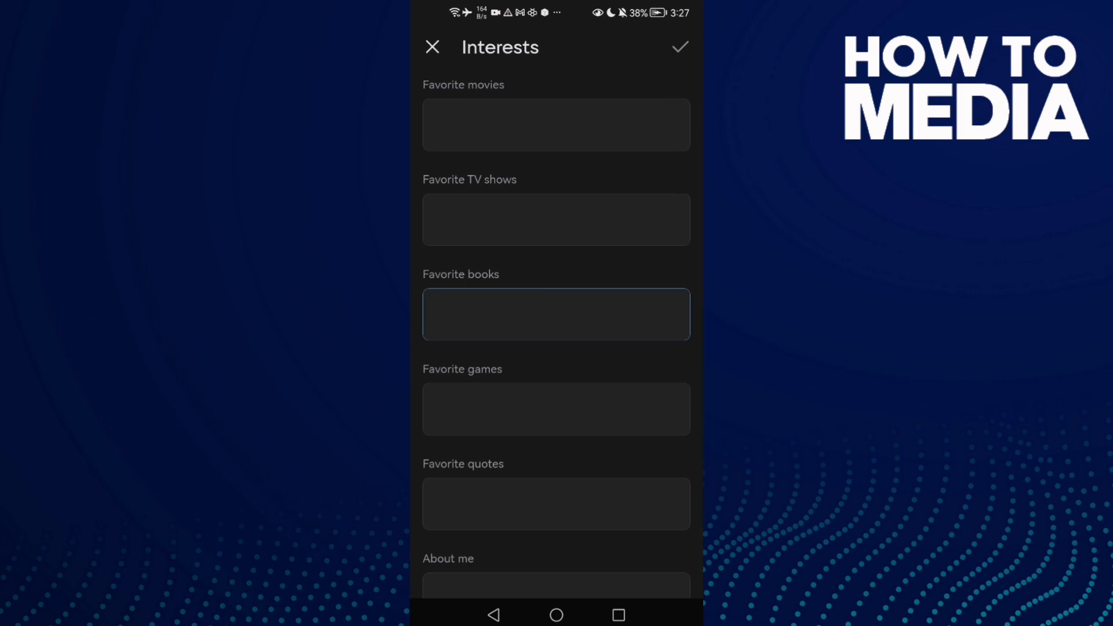
scroll(down, 3)
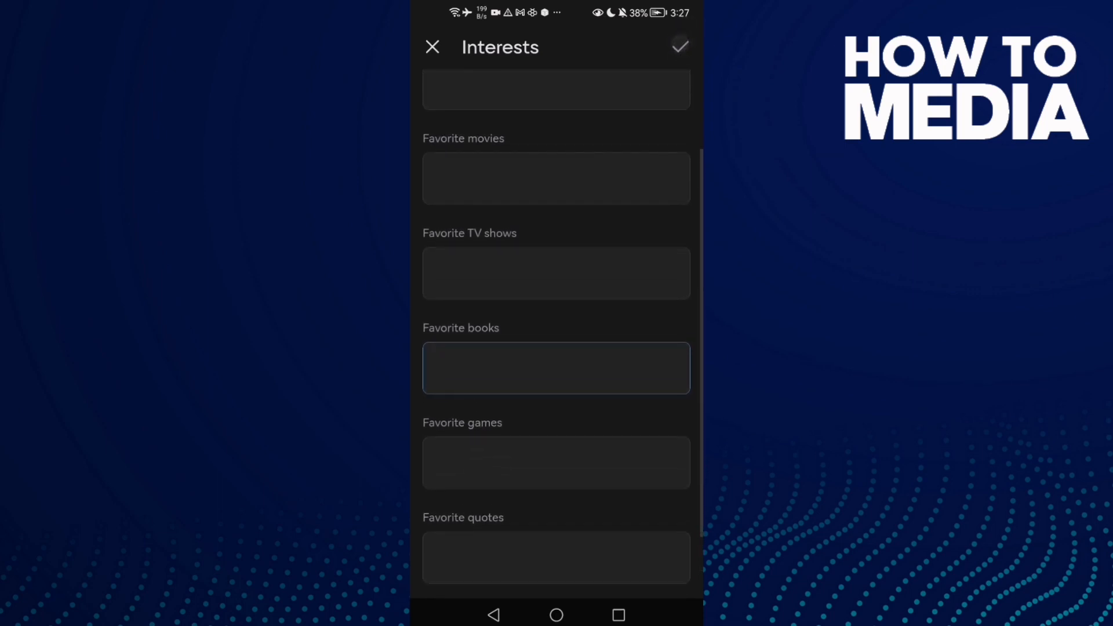
scroll(down, 3)
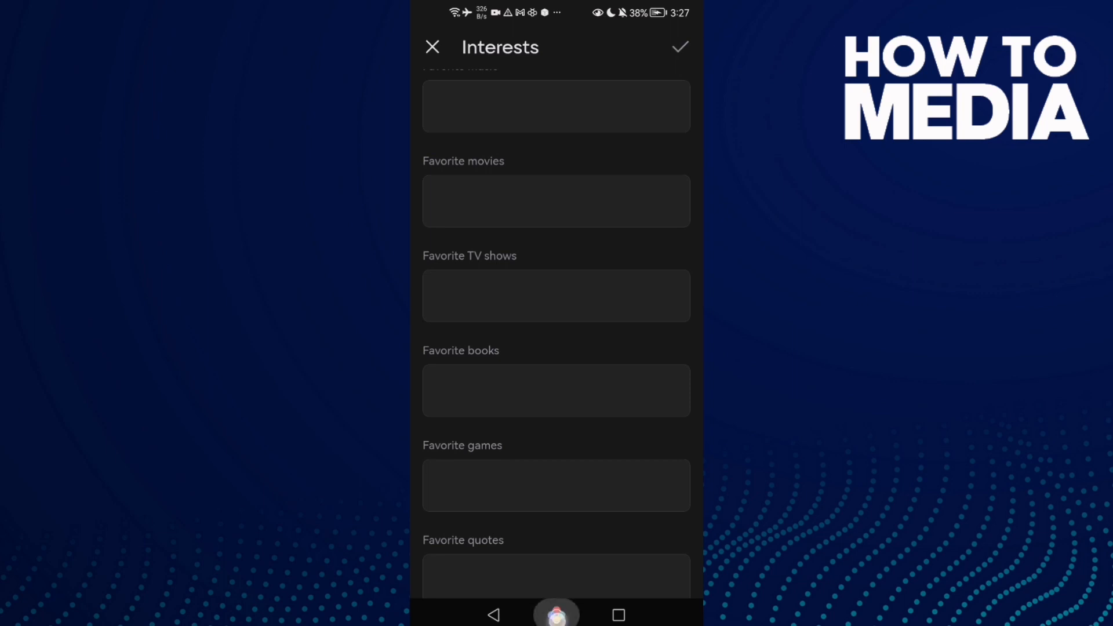
click(555, 606)
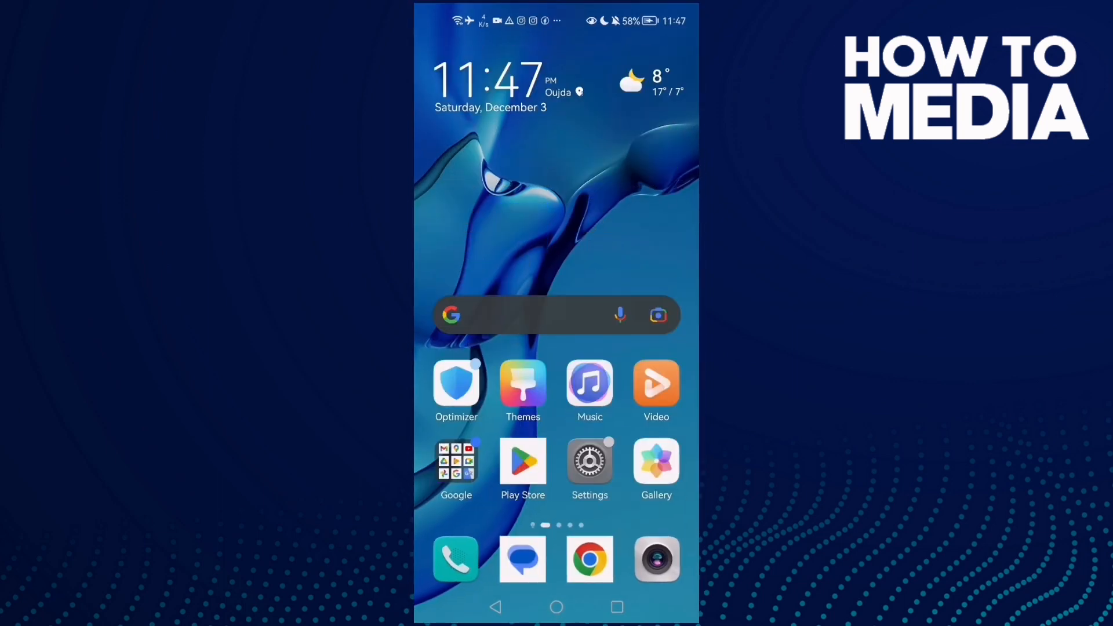